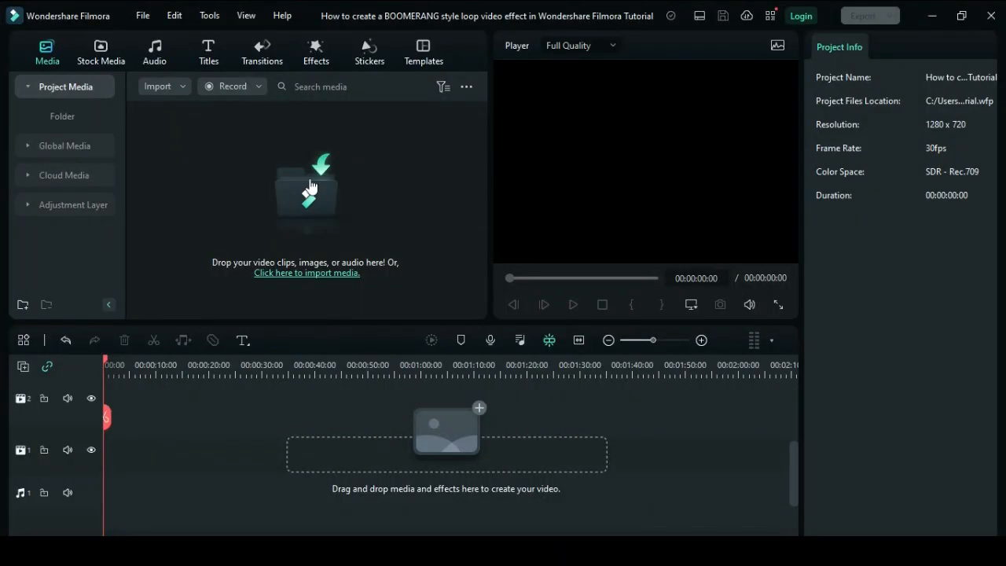
{"action": "mouse_move", "coordinate": [67, 111]}
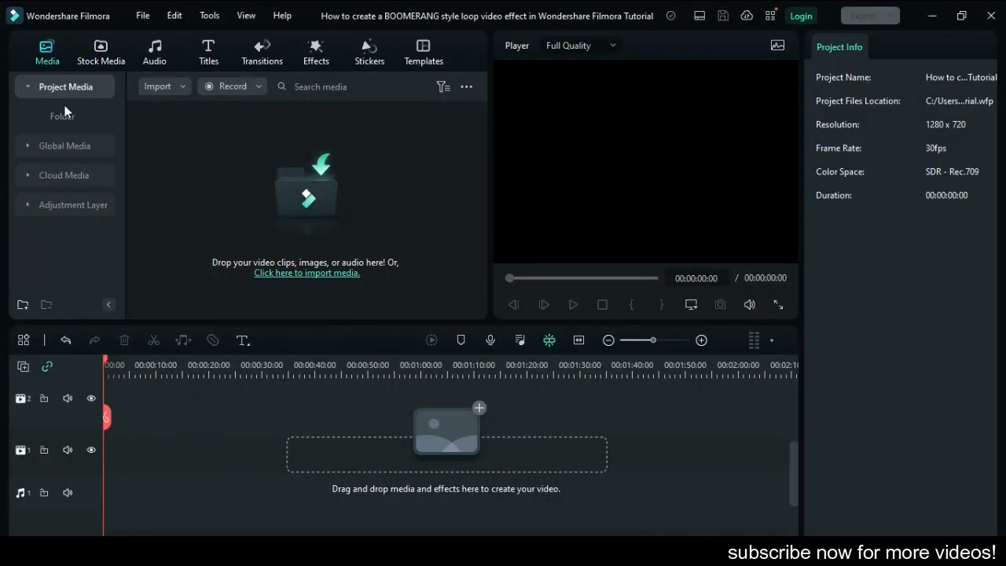
Browse the Pexels video clips in the Stock Media library.
{"action": "left_click", "coordinate": [101, 51]}
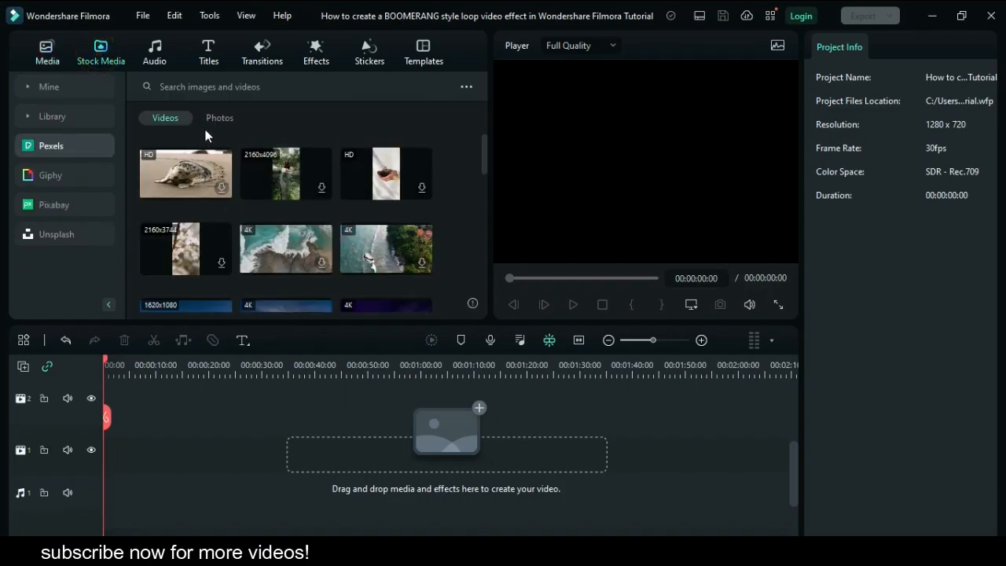
{"action": "scroll", "scroll_direction": "down", "scroll_amount": 3}
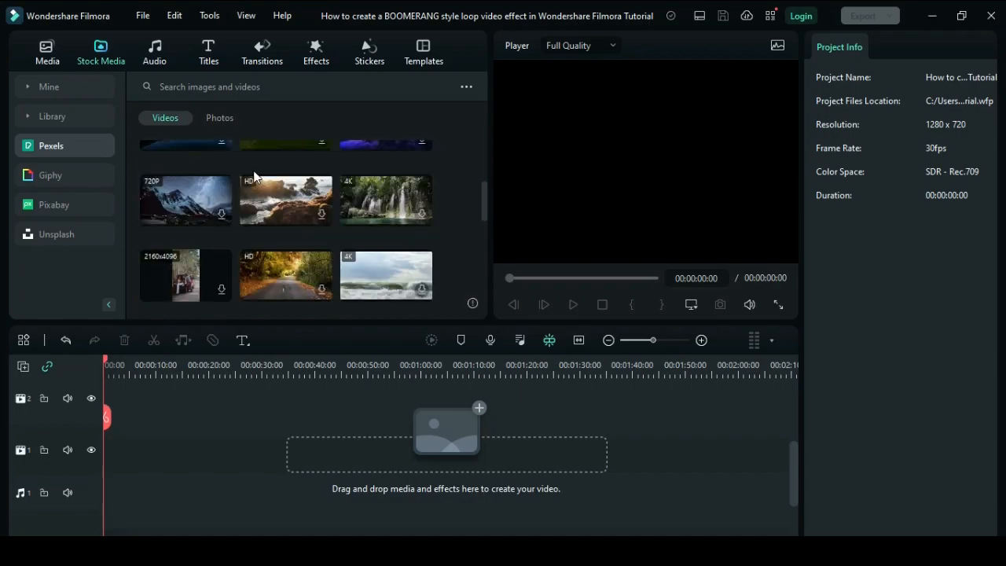
Drag the downloaded woman-in-green-field clip from Downloads onto video track 1.
{"action": "left_click", "coordinate": [49, 86]}
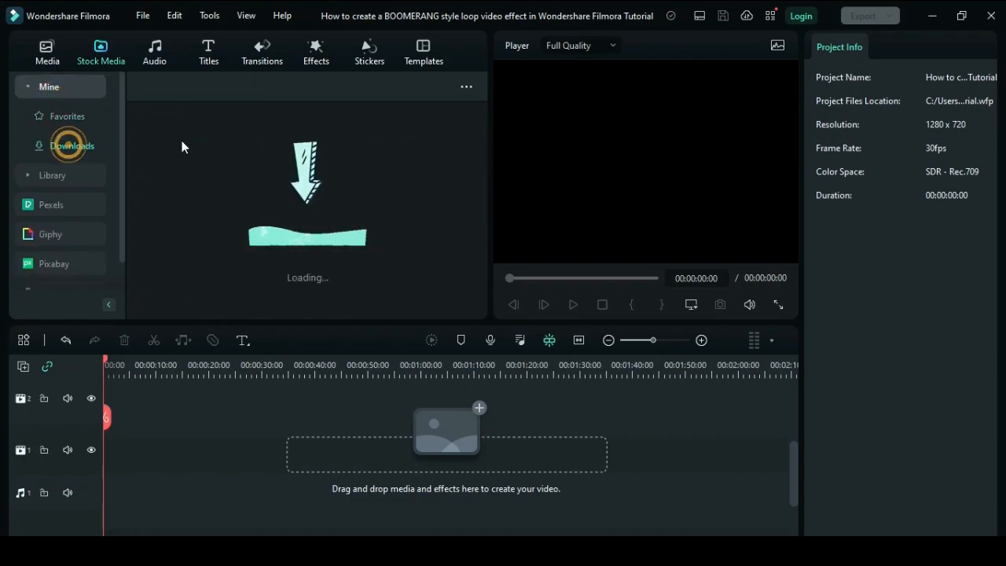
{"action": "left_click_drag", "start_coordinate": [285, 160], "coordinate": [201, 440]}
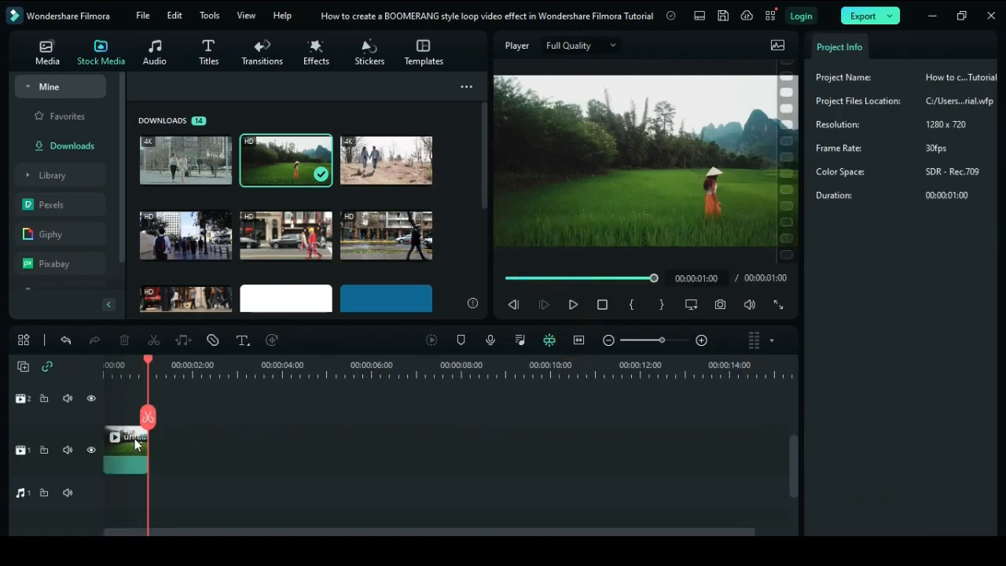
Copy the field clip right after itself and set the copy's speed to Reverse.
{"action": "right_click", "coordinate": [126, 440]}
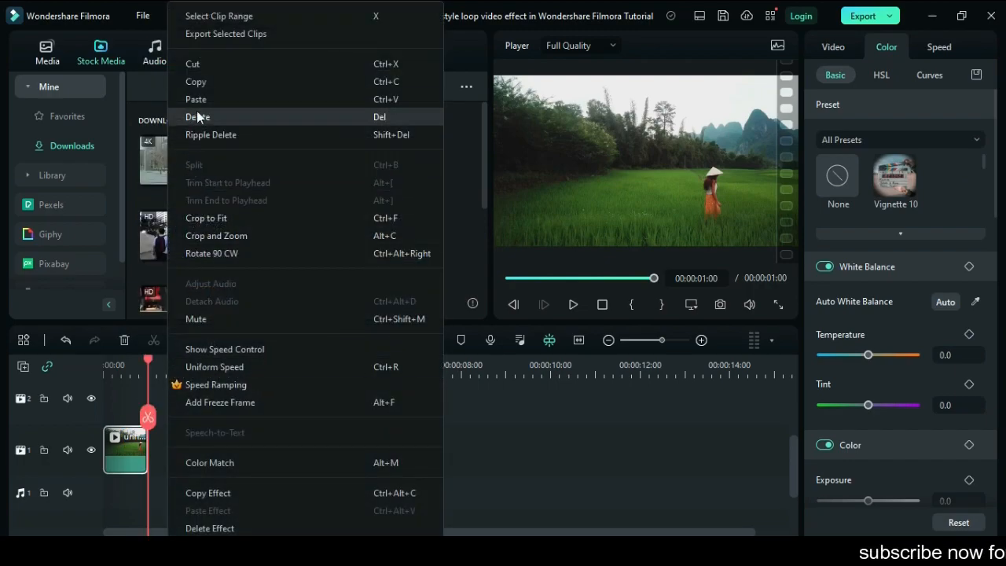
{"action": "left_click", "coordinate": [195, 99]}
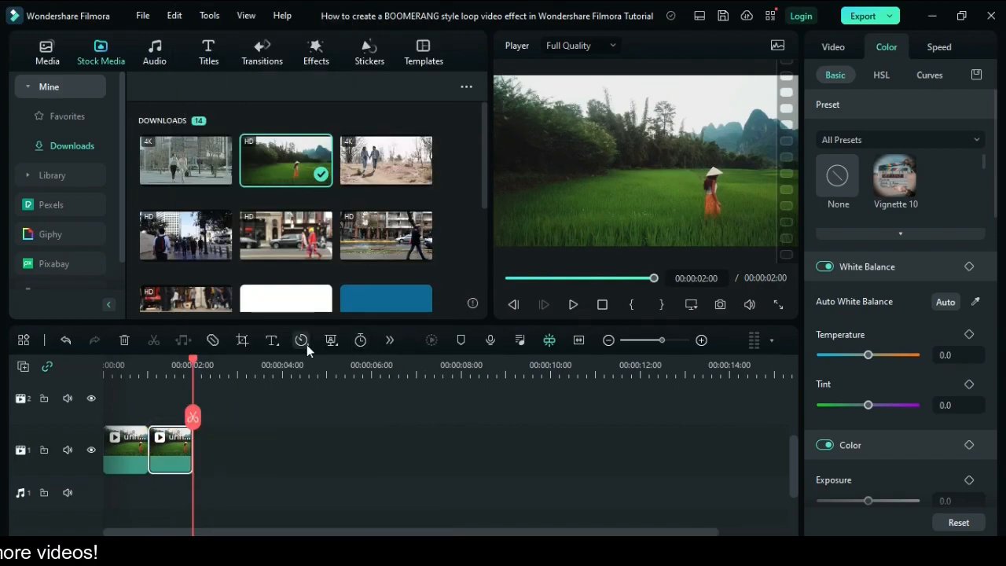
{"action": "left_click", "coordinate": [301, 340]}
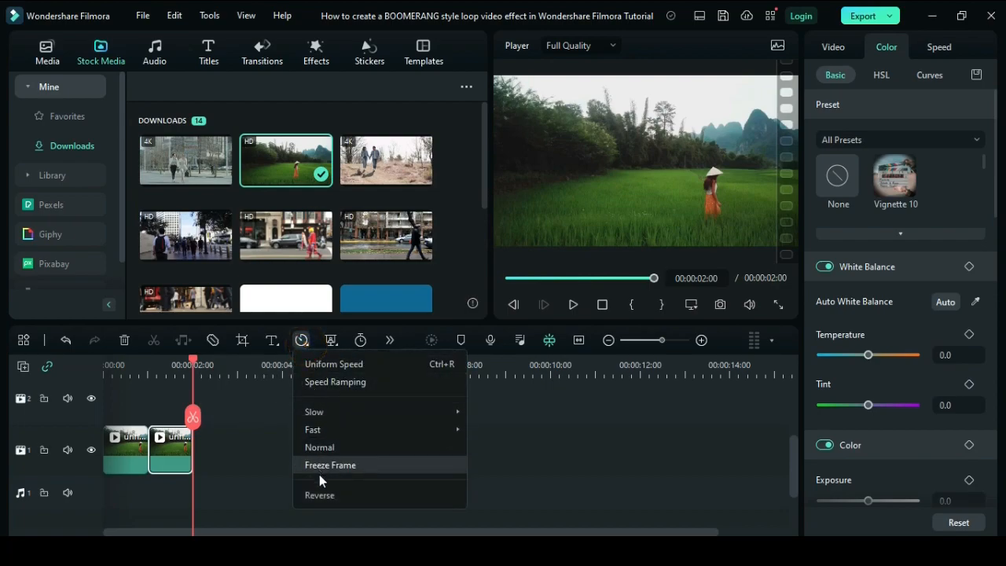
{"action": "left_click", "coordinate": [330, 464]}
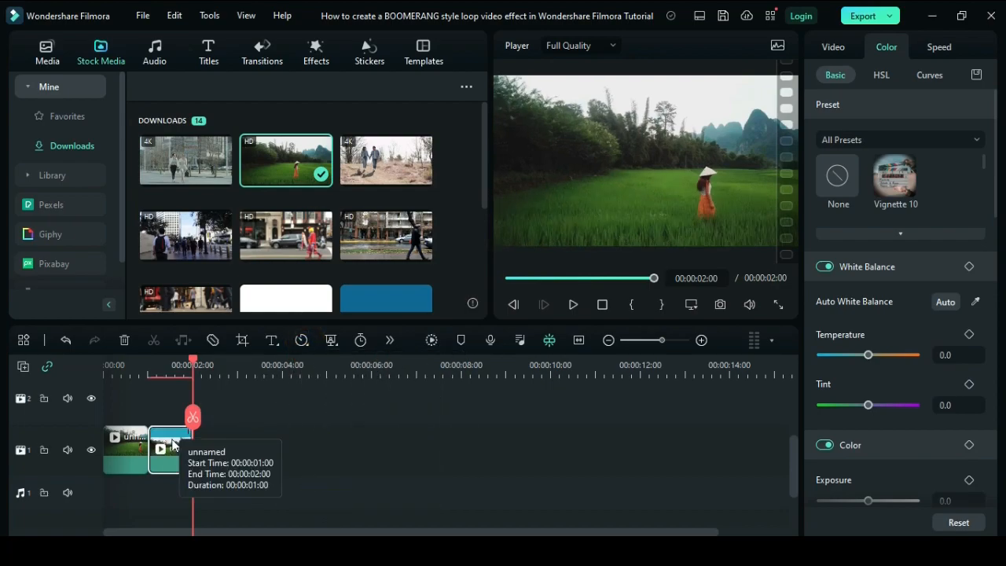
Set Uniform Speed to about 2.04x on the reversed clip and 2.23x on the forward clip.
{"action": "right_click", "coordinate": [169, 450]}
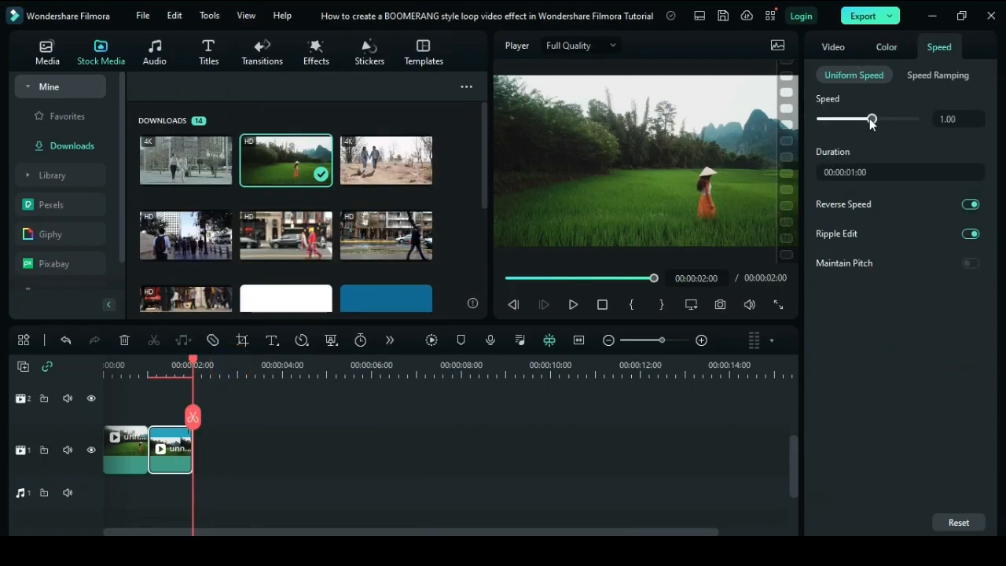
{"action": "left_click_drag", "start_coordinate": [870, 119], "coordinate": [879, 119]}
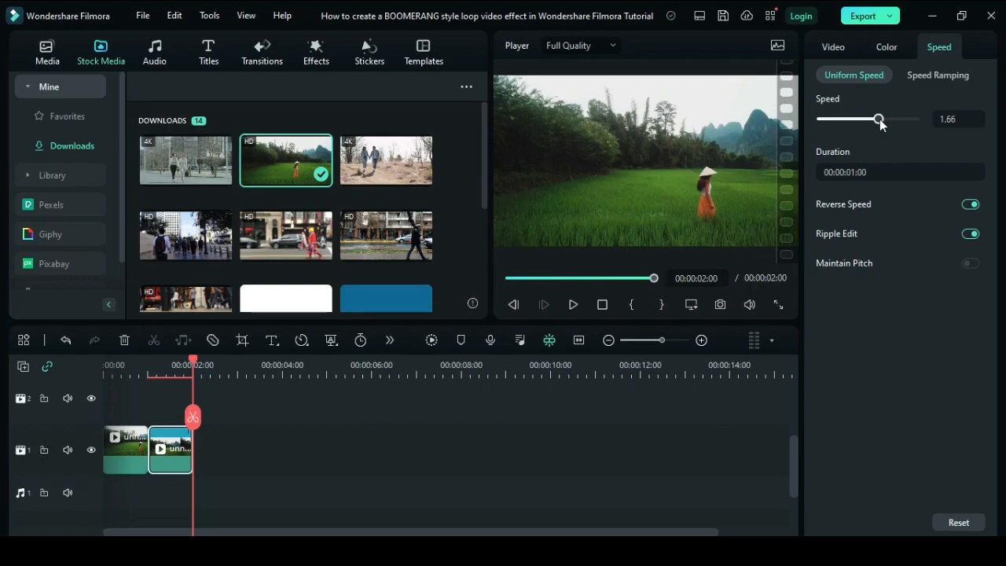
{"action": "left_click_drag", "start_coordinate": [878, 119], "coordinate": [881, 119]}
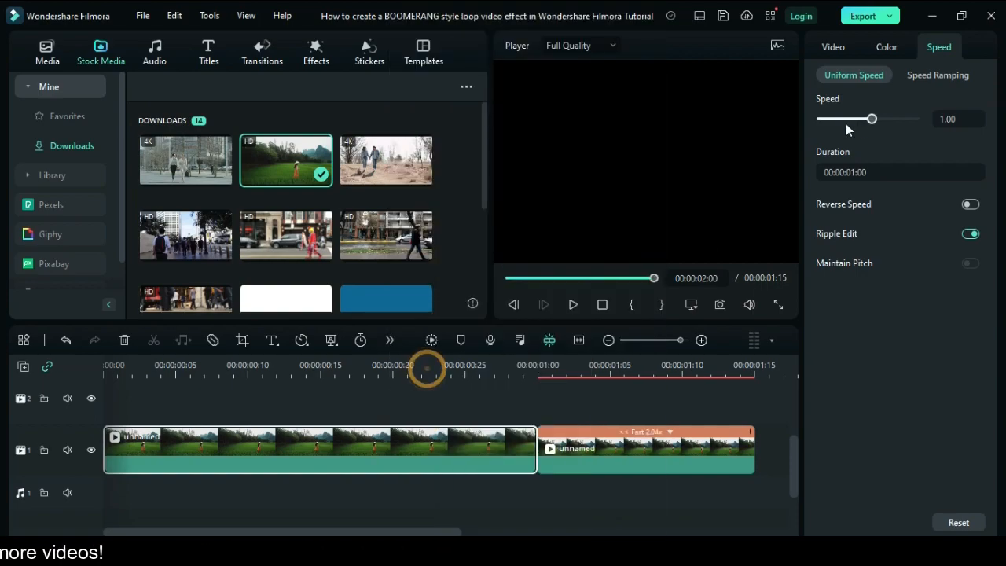
{"action": "left_click_drag", "start_coordinate": [871, 119], "coordinate": [887, 119]}
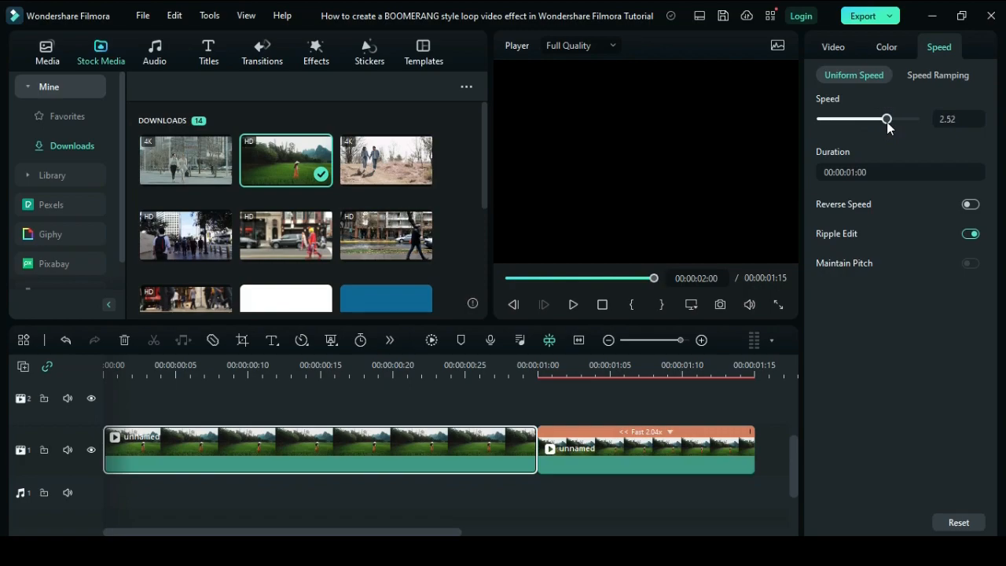
{"action": "left_click_drag", "start_coordinate": [887, 118], "coordinate": [884, 119]}
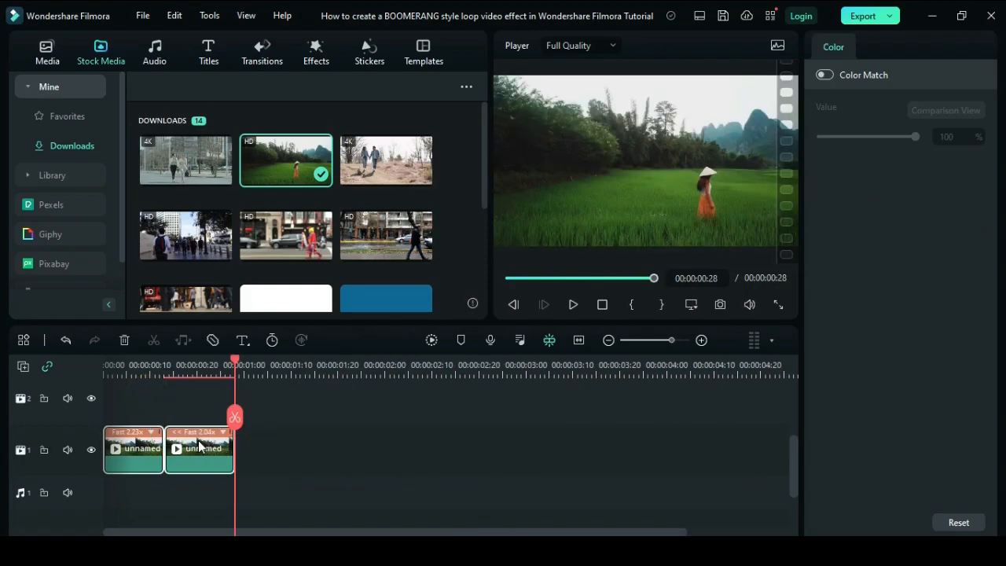
Copy the forward-and-reversed pair and paste it three times at the timeline's end.
{"action": "right_click", "coordinate": [199, 448]}
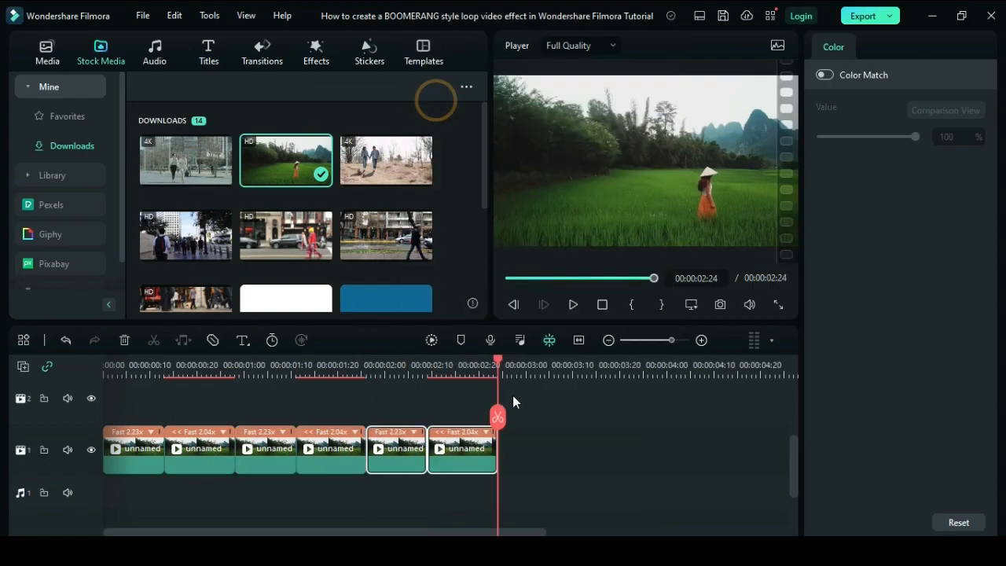
{"action": "left_click_drag", "start_coordinate": [498, 361], "coordinate": [628, 361]}
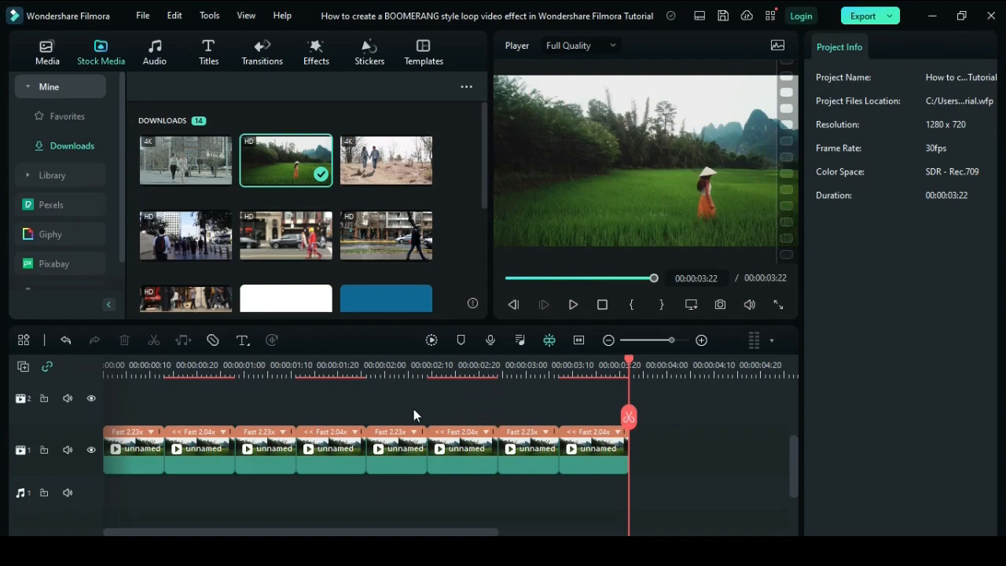
Place Cinema 21:9 on track 2 across the clips and Glitch Stripe 2 on track 3.
{"action": "left_click", "coordinate": [315, 51]}
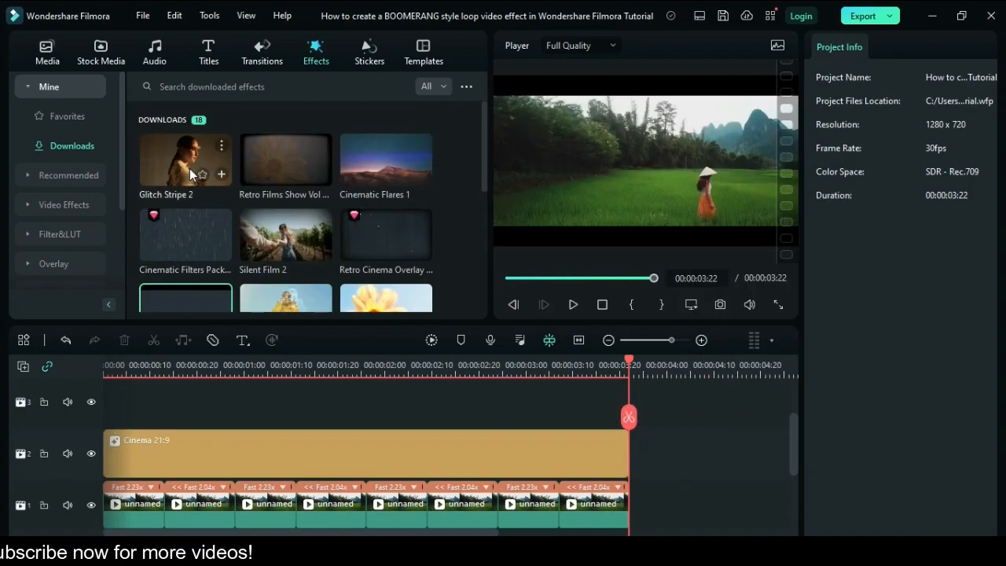
{"action": "double_click", "coordinate": [184, 161]}
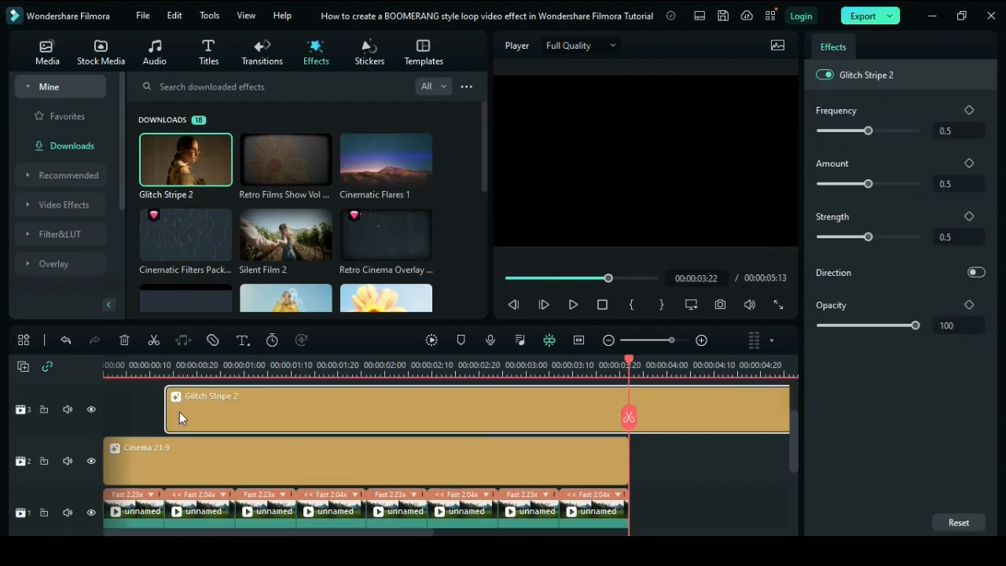
{"action": "mouse_move", "coordinate": [588, 397]}
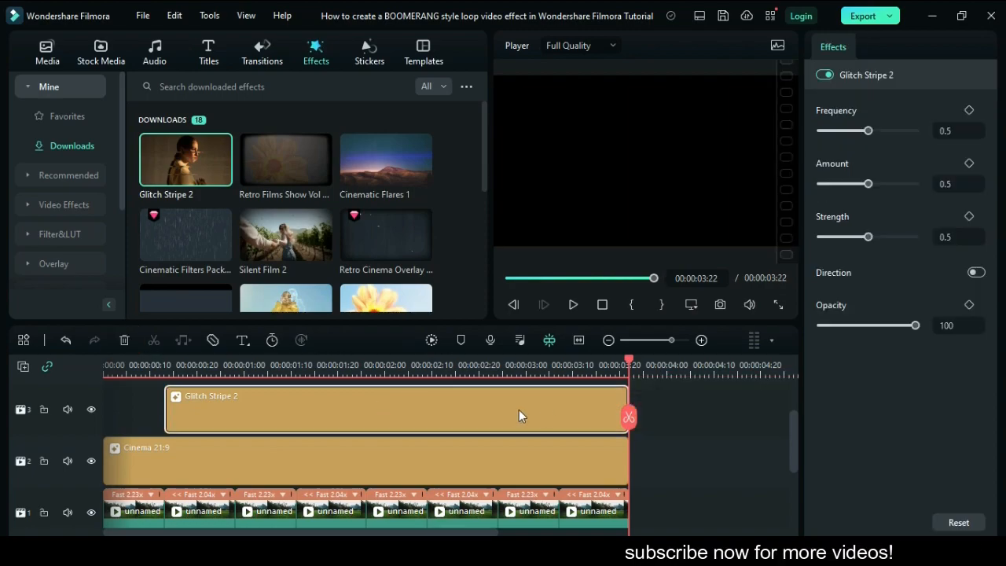
Trim Glitch Stripe 2 to the first reversed clip and copy it above the others.
{"action": "left_click_drag", "start_coordinate": [627, 409], "coordinate": [243, 410]}
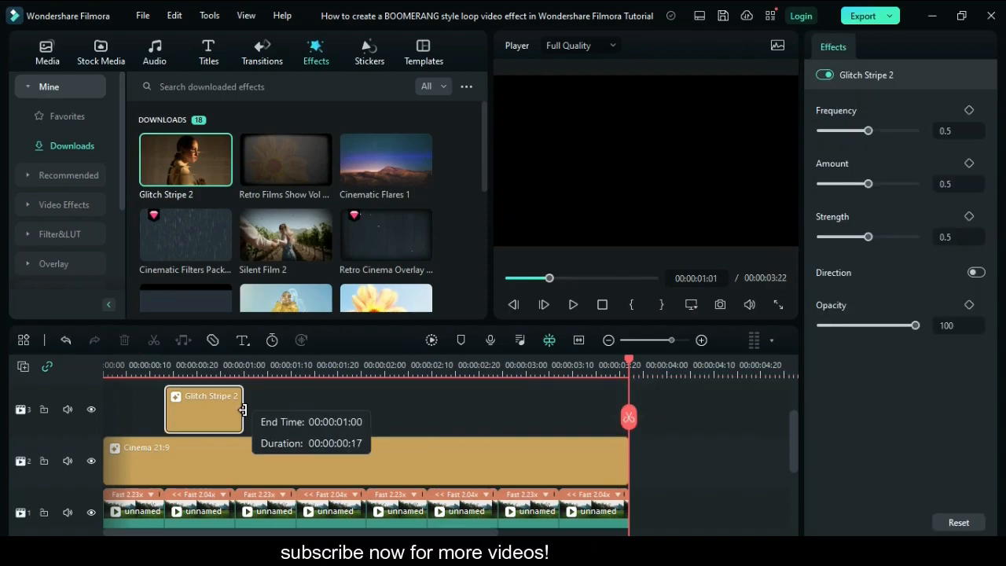
{"action": "left_click_drag", "start_coordinate": [242, 408], "coordinate": [196, 409]}
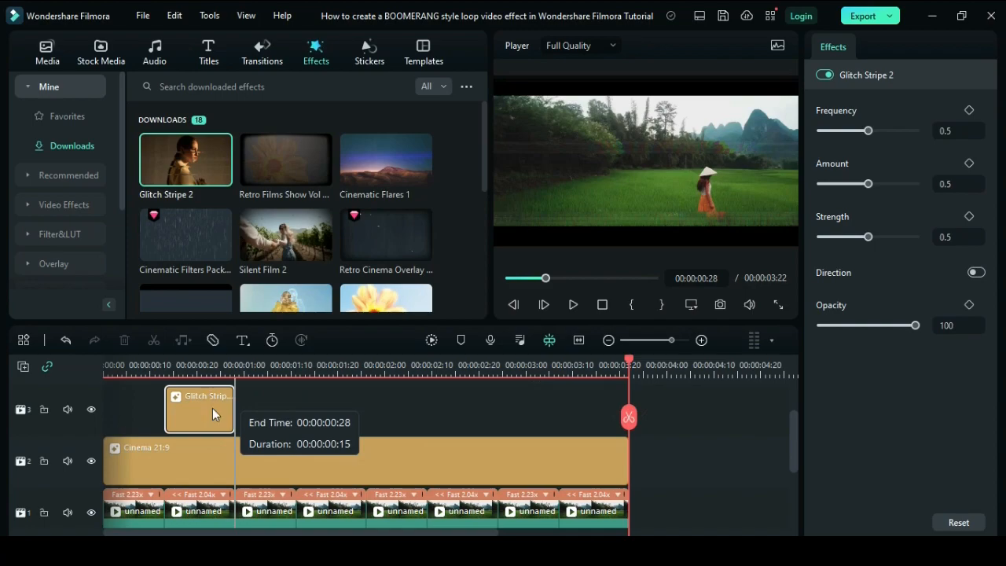
{"action": "right_click", "coordinate": [198, 408]}
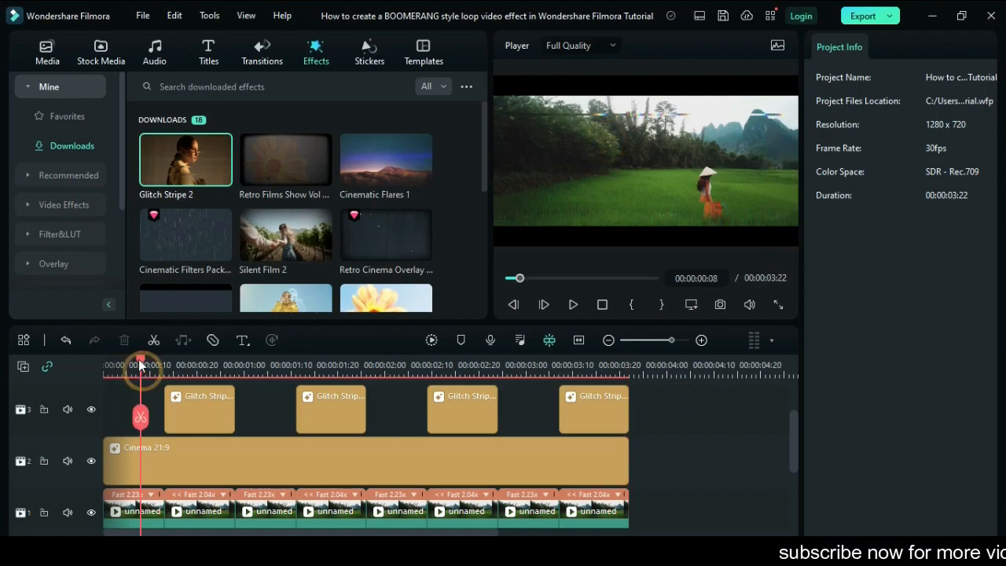
Play back the boomerang loop, then open the Export dialog (MP4, 1280x720, 30 fps).
{"action": "left_click", "coordinate": [573, 304]}
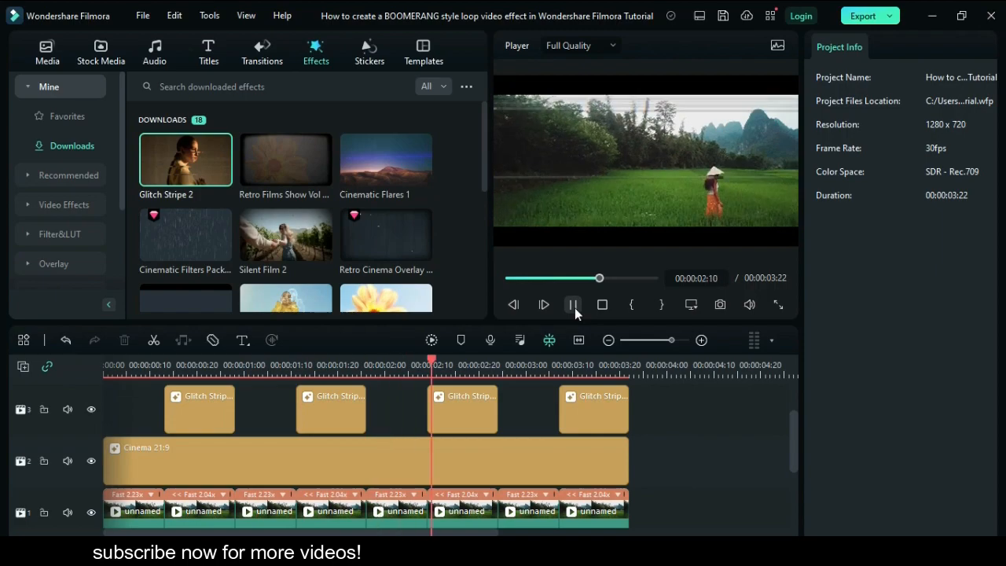
{"action": "left_click", "coordinate": [573, 304]}
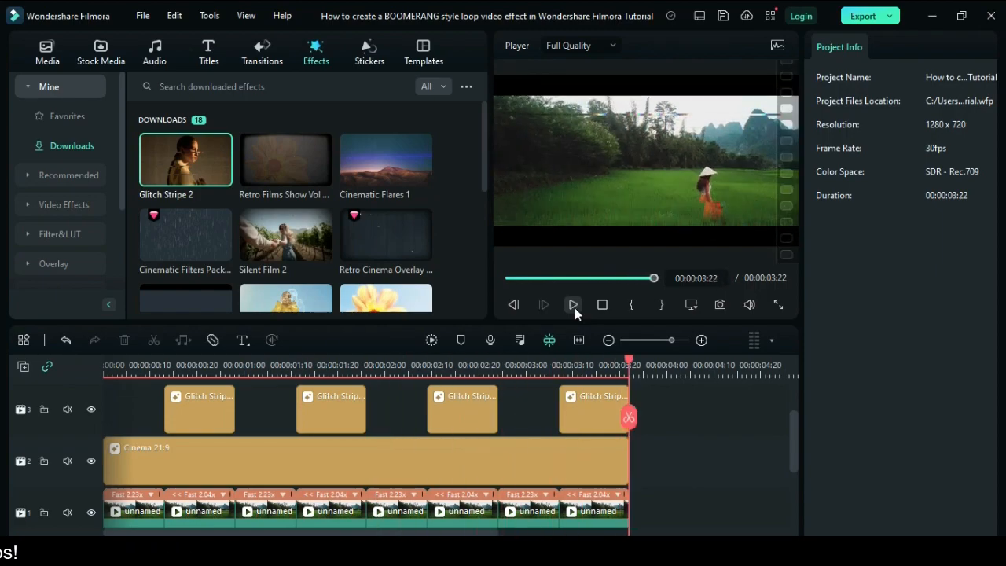
{"action": "mouse_move", "coordinate": [524, 432]}
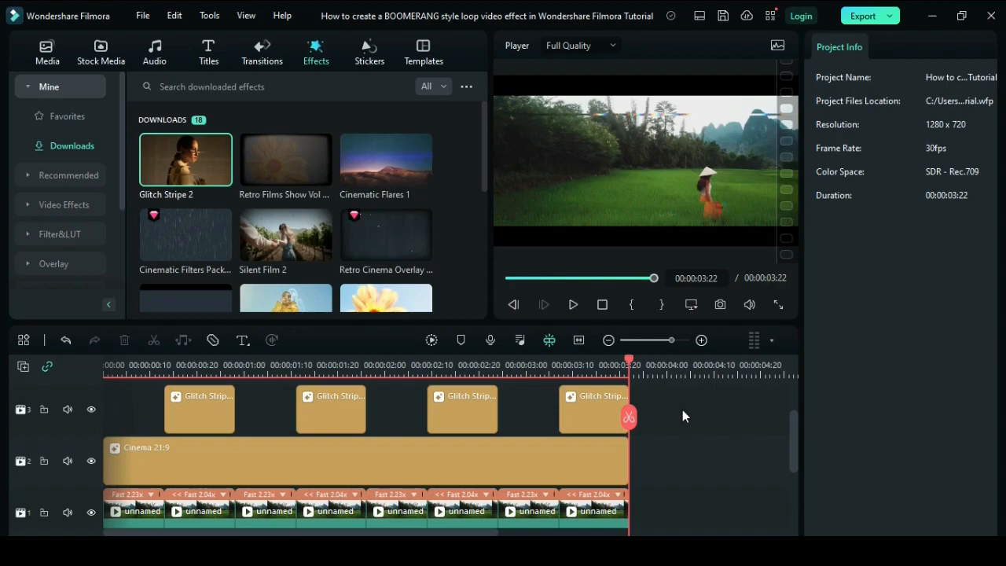
{"action": "mouse_move", "coordinate": [859, 31]}
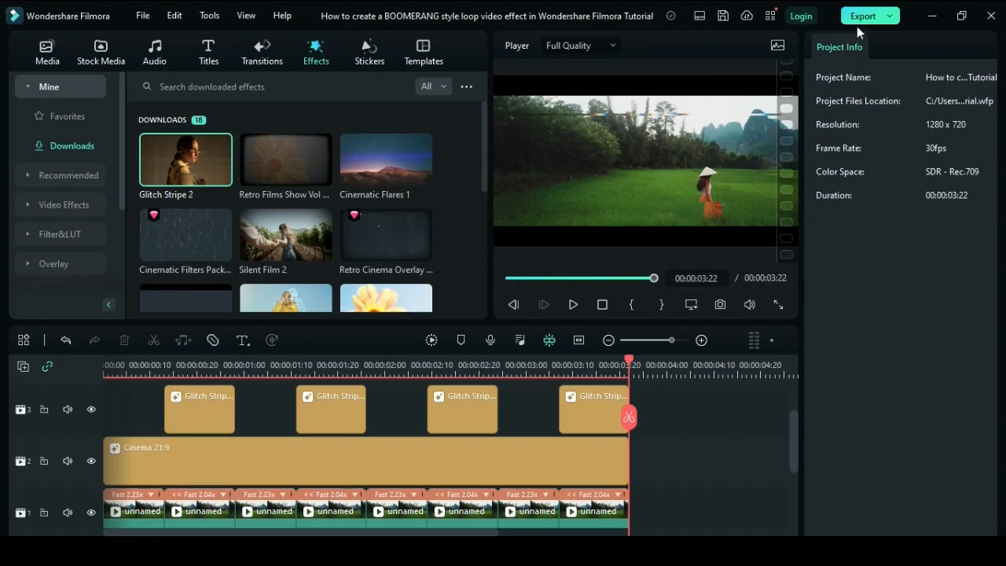
{"action": "left_click", "coordinate": [863, 16]}
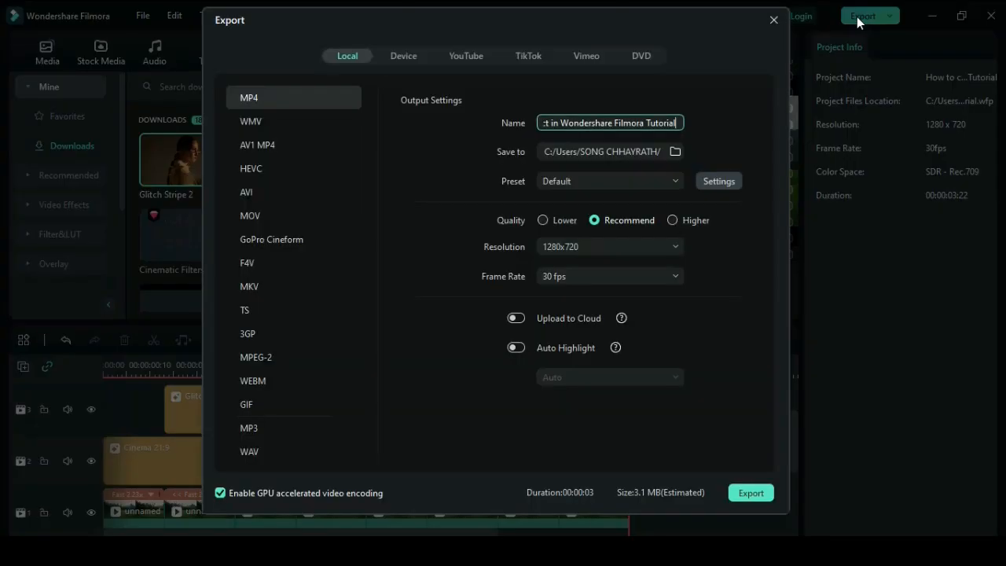
{"action": "mouse_move", "coordinate": [623, 338]}
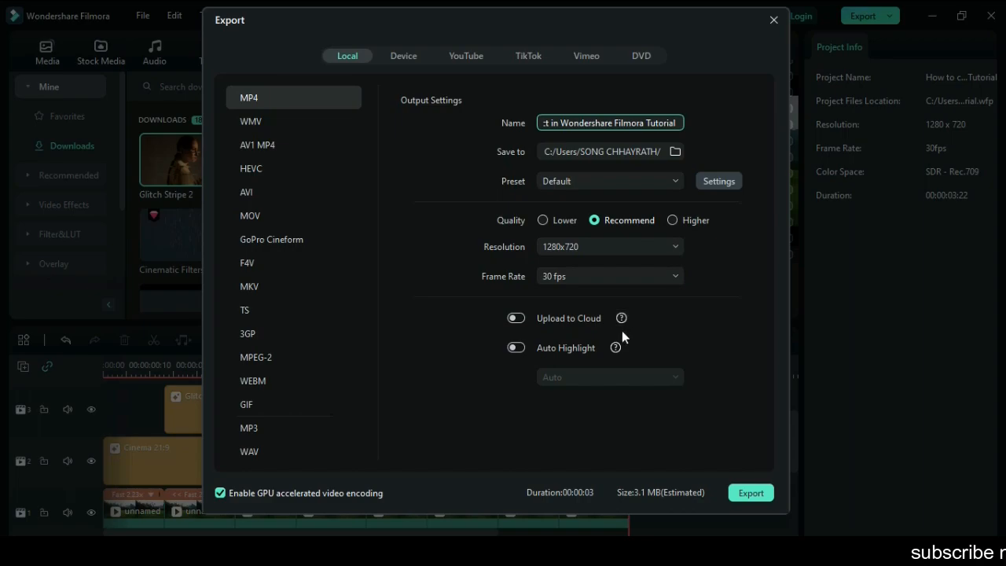